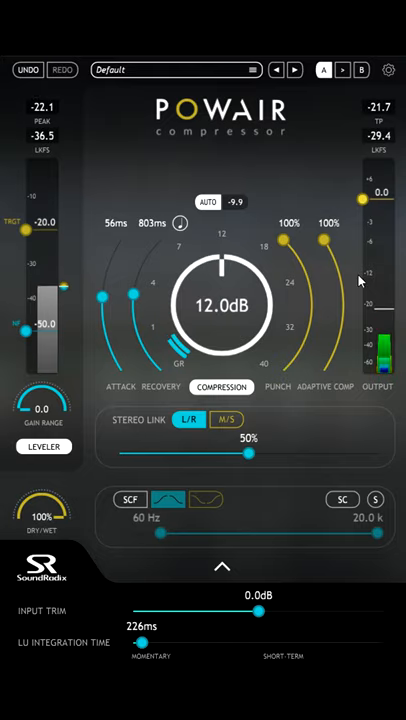
Adjust POWAIR to 7.1 dB compression, 24% punch, 100% stereo link and -24 TRGT
{"action": "left_click_drag", "start_coordinate": [330, 235], "coordinate": [330, 258]}
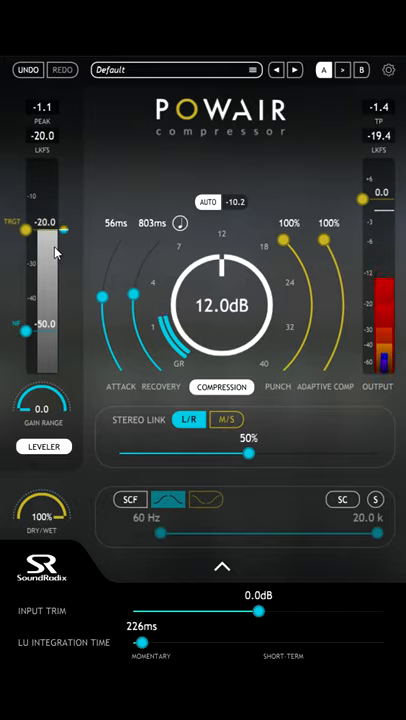
{"action": "left_click_drag", "start_coordinate": [250, 453], "coordinate": [378, 453]}
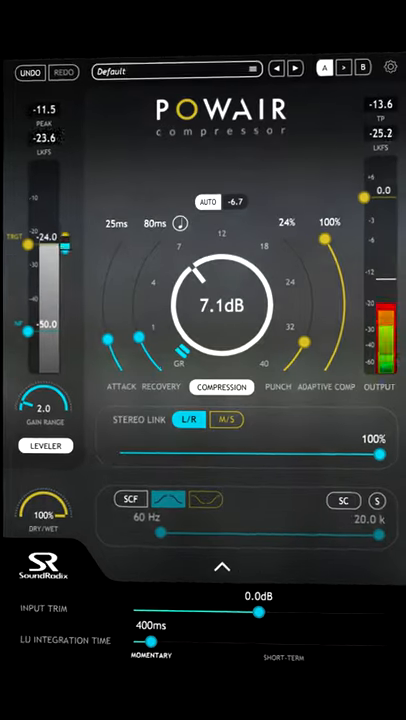